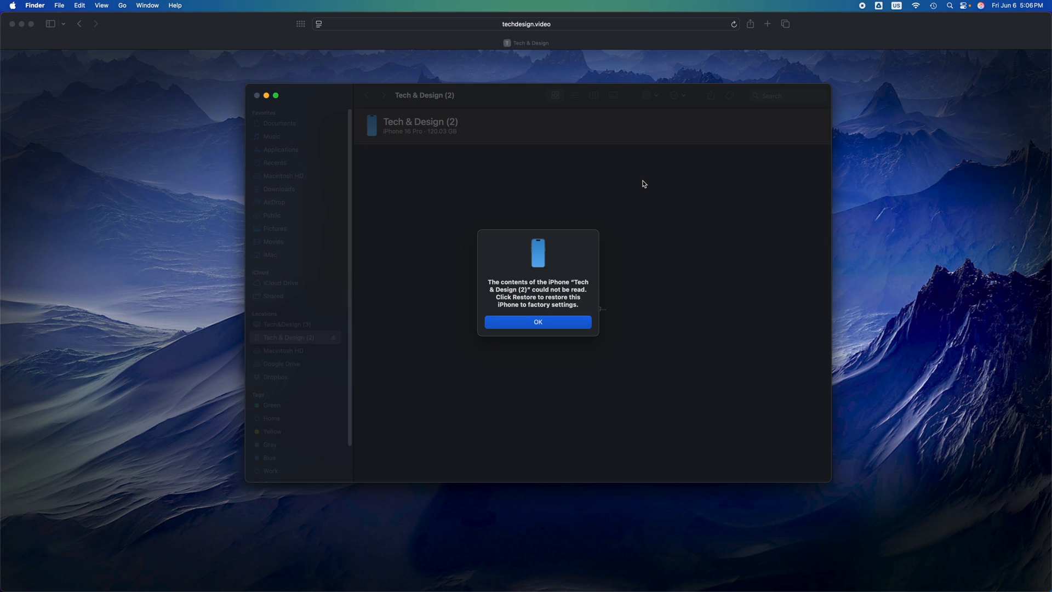
mouse_move(584, 279)
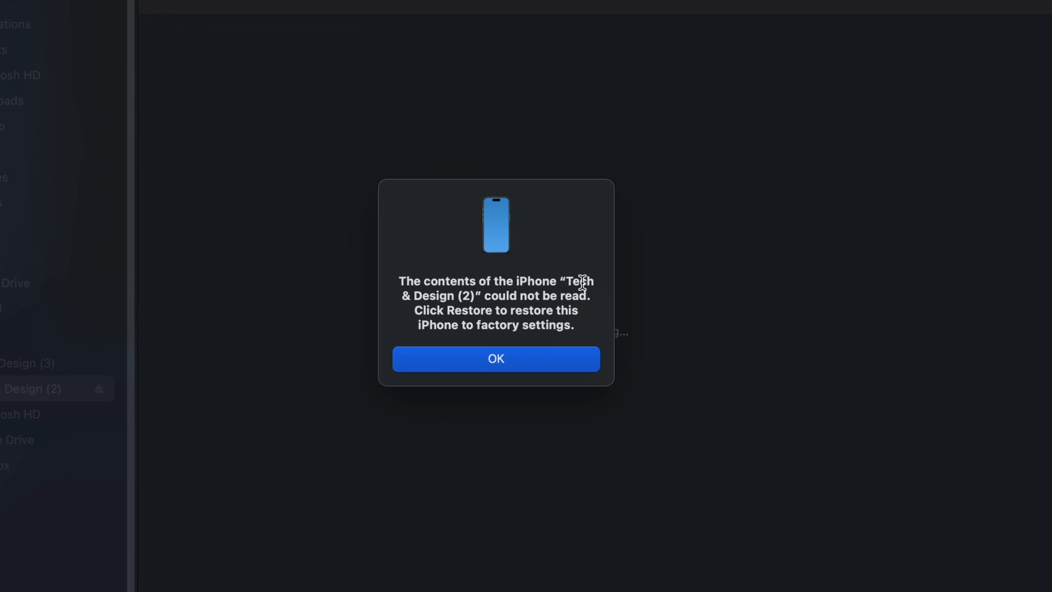
Step: Dismiss Finder's 'contents could not be read' alert to reveal the iPhone's iOS 18.5 software page
left_click(496, 359)
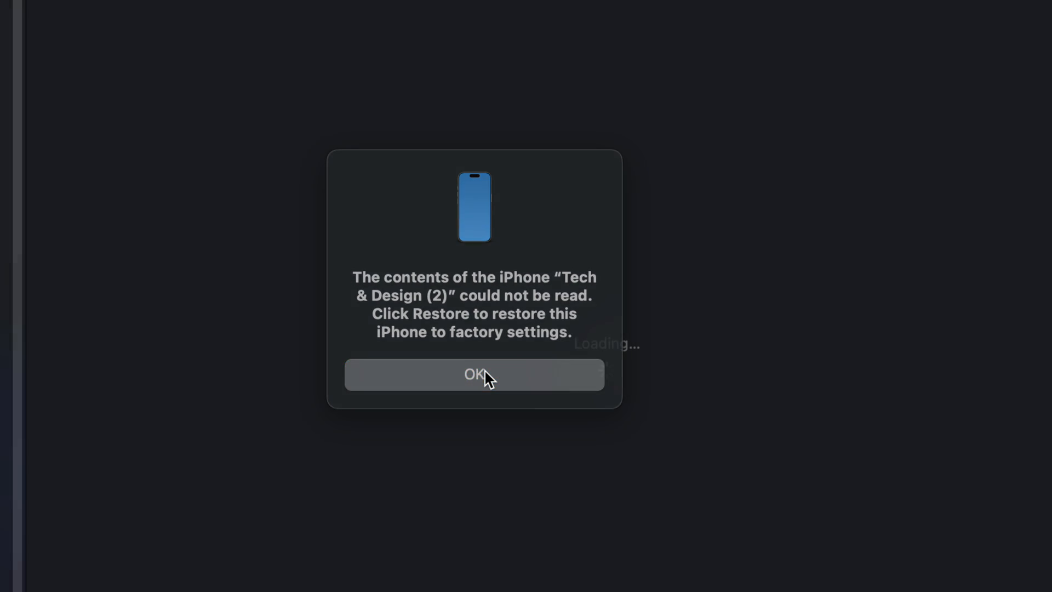
left_click(473, 375)
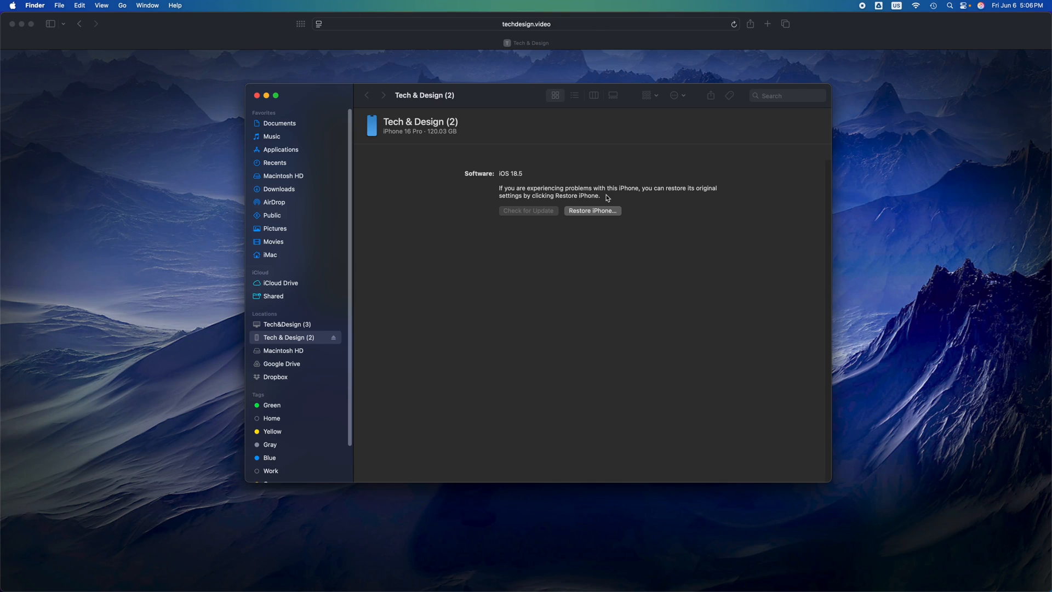
mouse_move(634, 302)
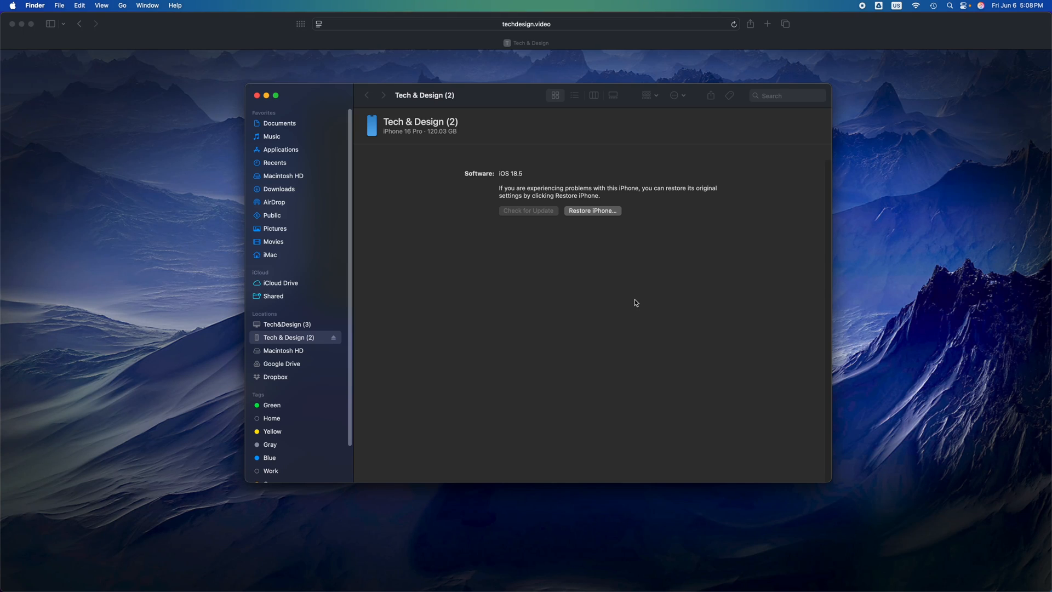
mouse_move(607, 200)
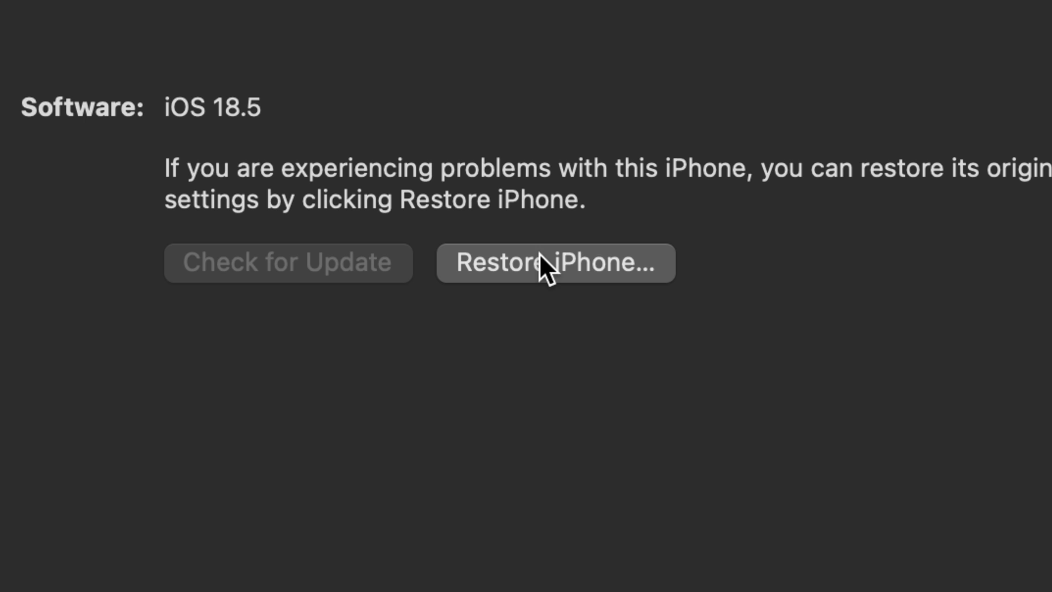
mouse_move(593, 269)
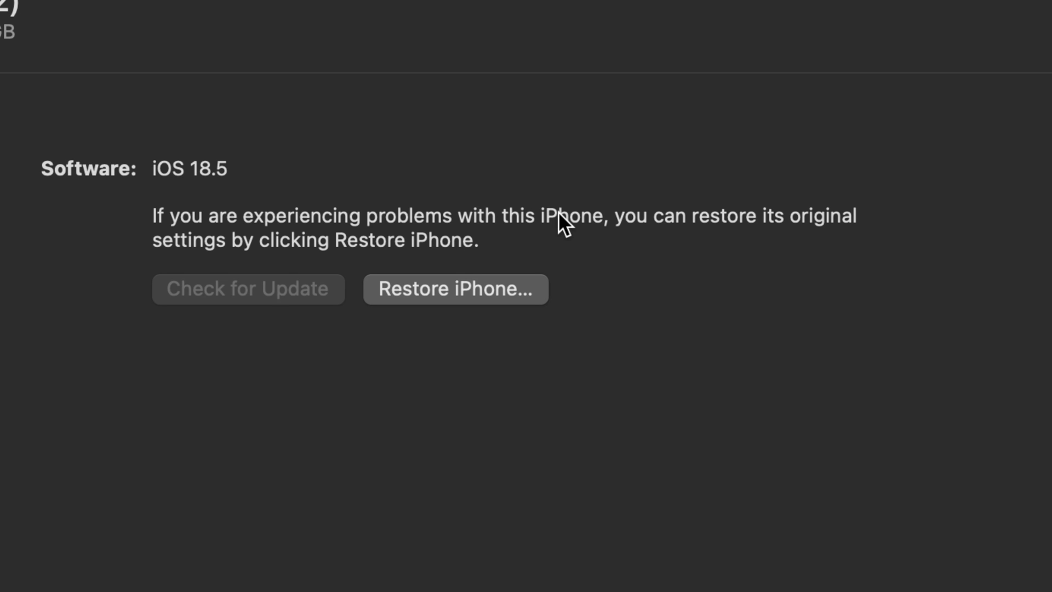
mouse_move(451, 290)
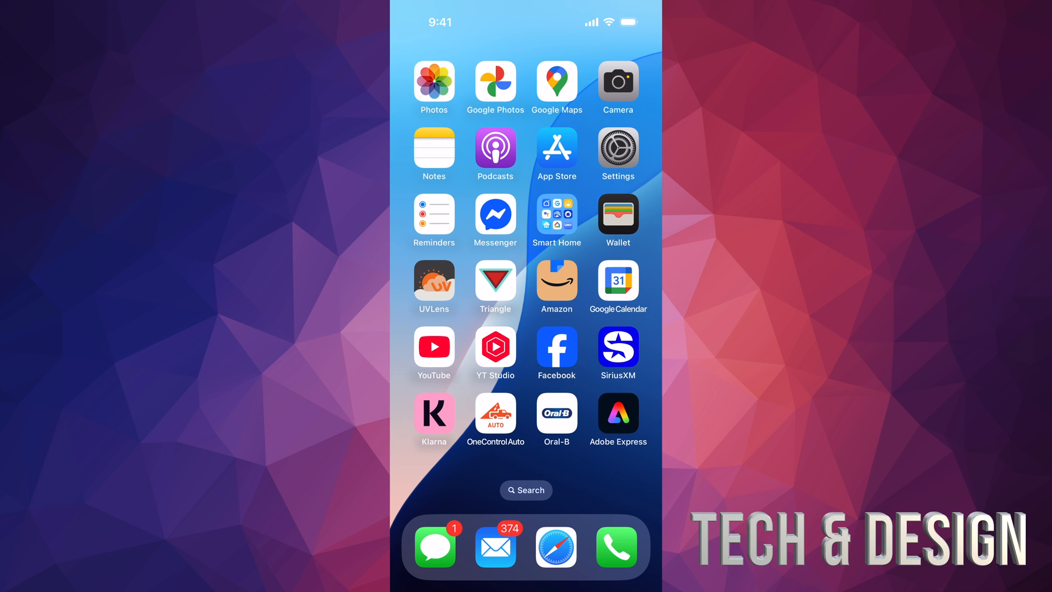
Step: Reach Transfer or Reset iPhone in Settings > General
left_click(618, 148)
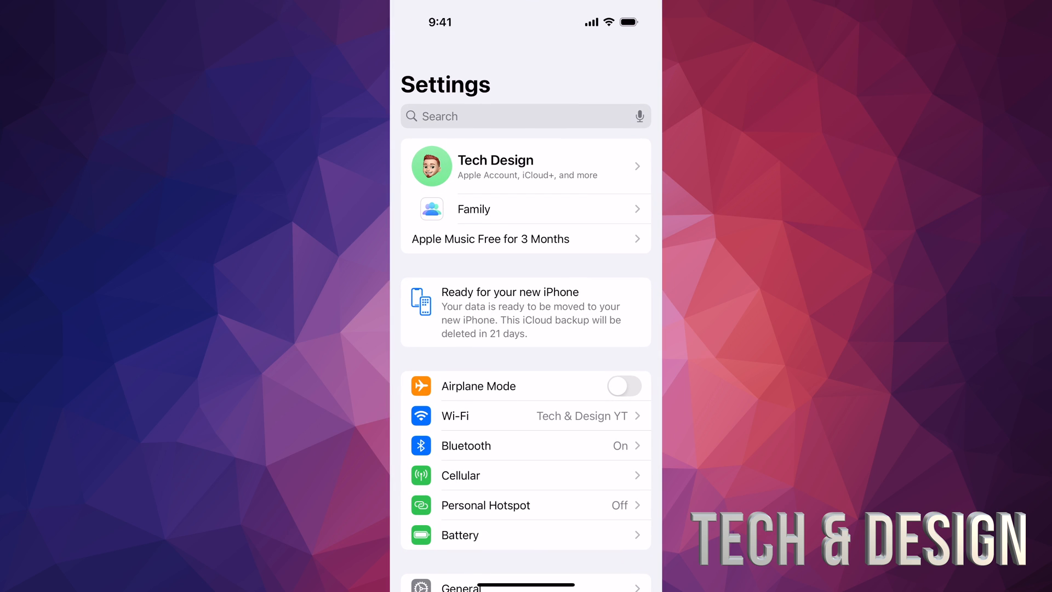
scroll("down", 3)
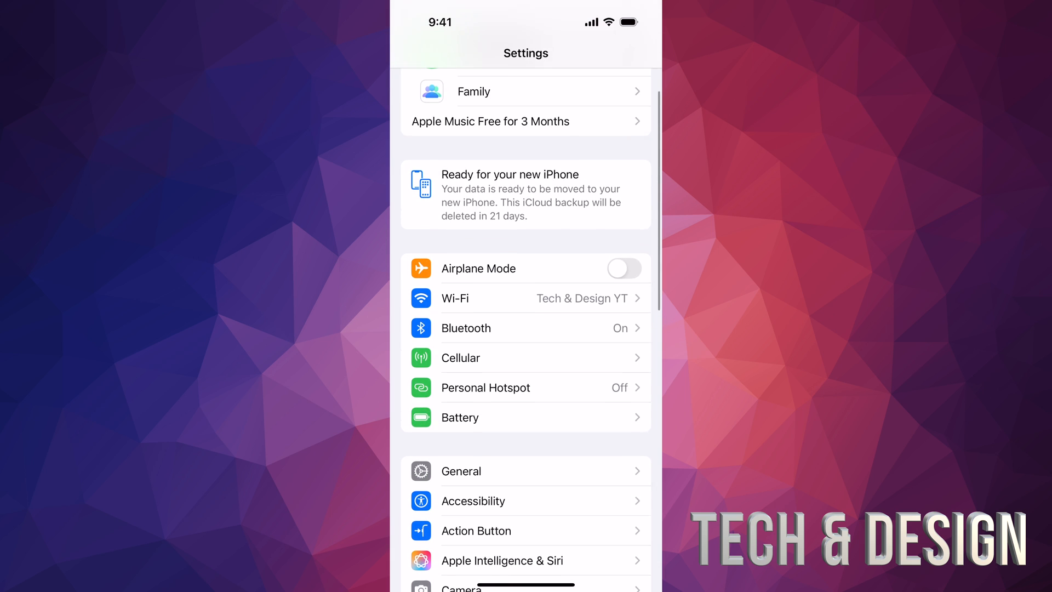
scroll("down", 3)
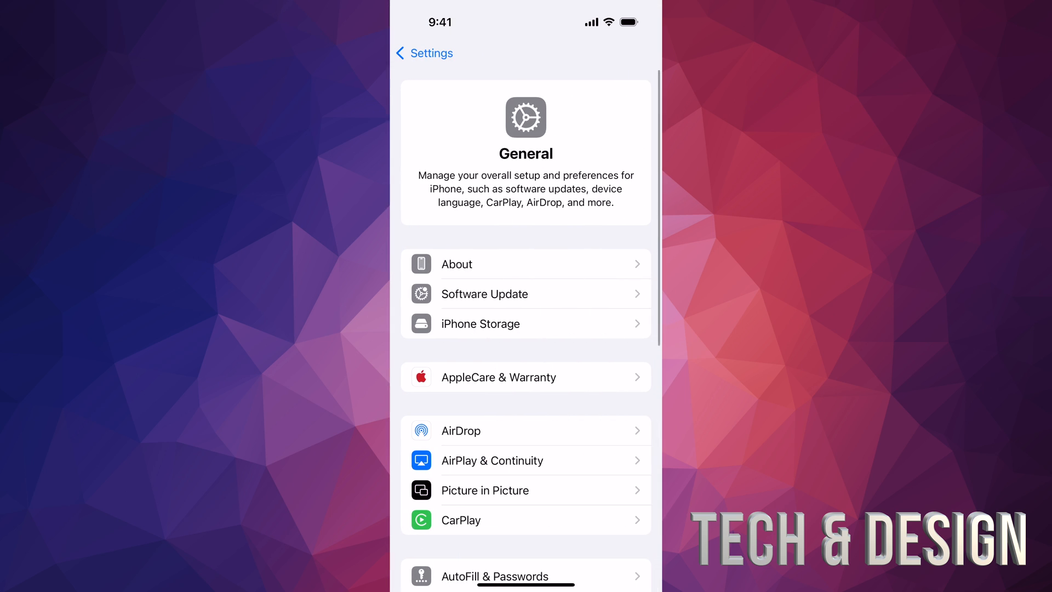
scroll("down", 3)
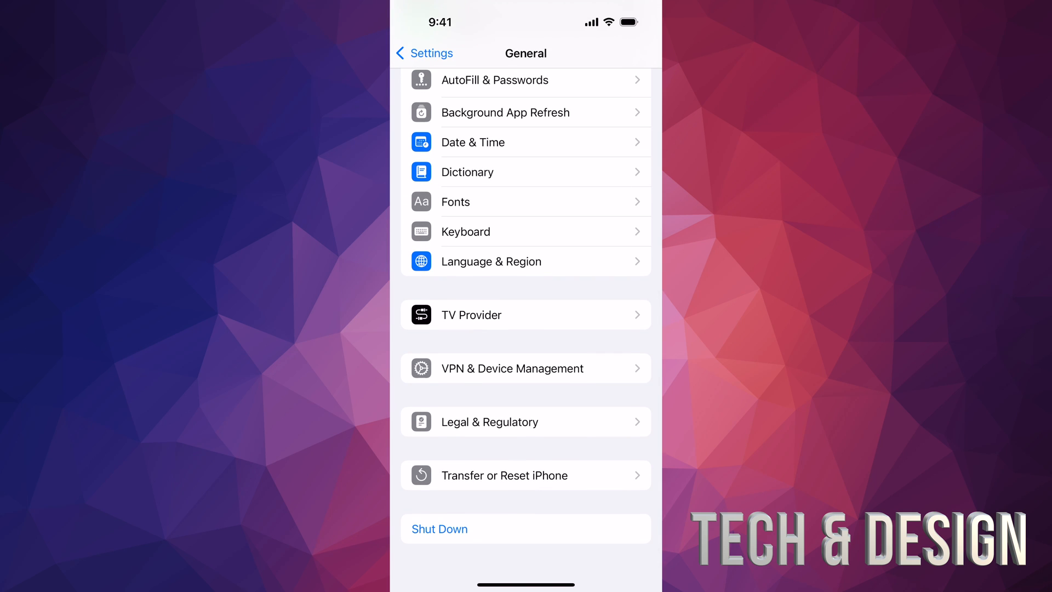
left_click(504, 474)
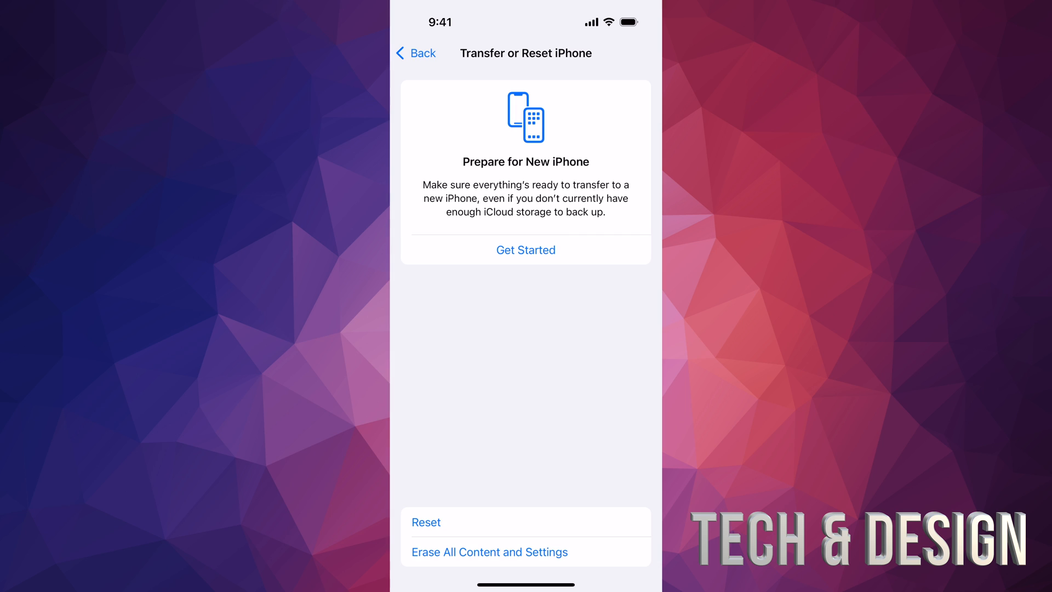
Step: Start Prepare for New iPhone, decline extra iCloud storage, and begin Erase All Content and Settings
left_click(524, 250)
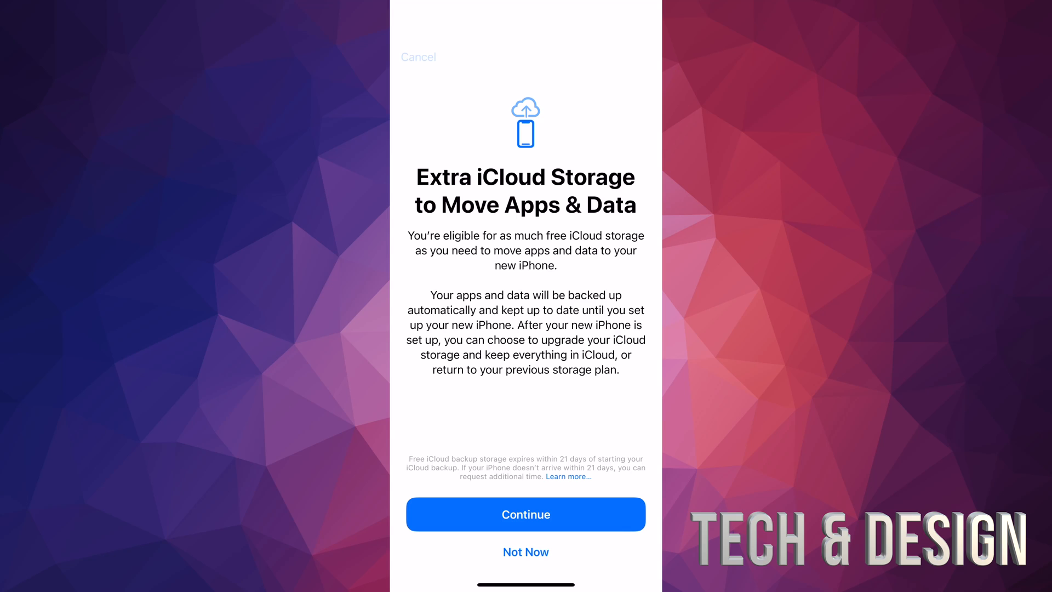
left_click(525, 551)
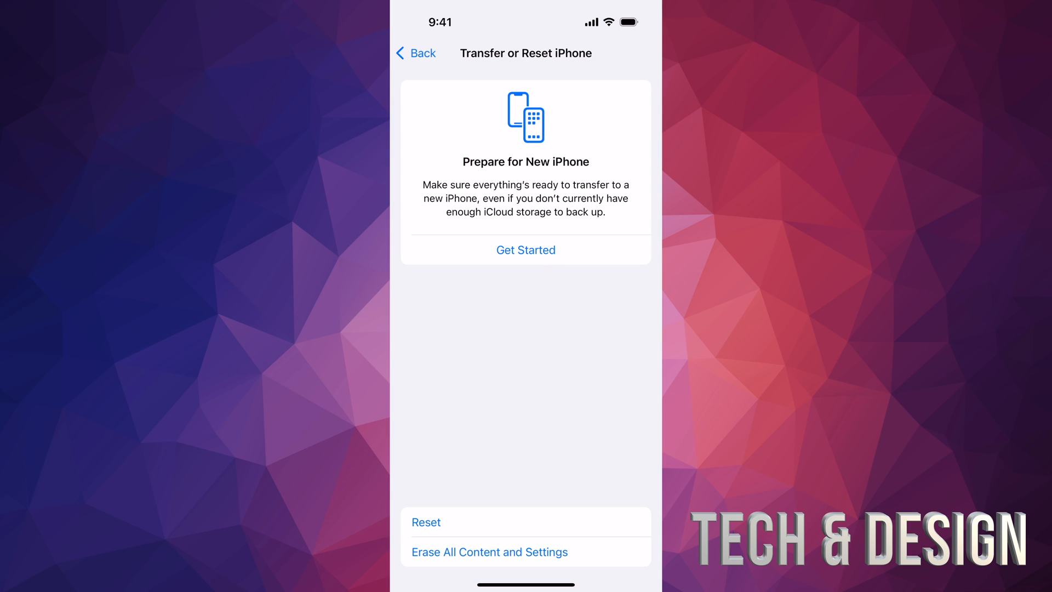
left_click(425, 522)
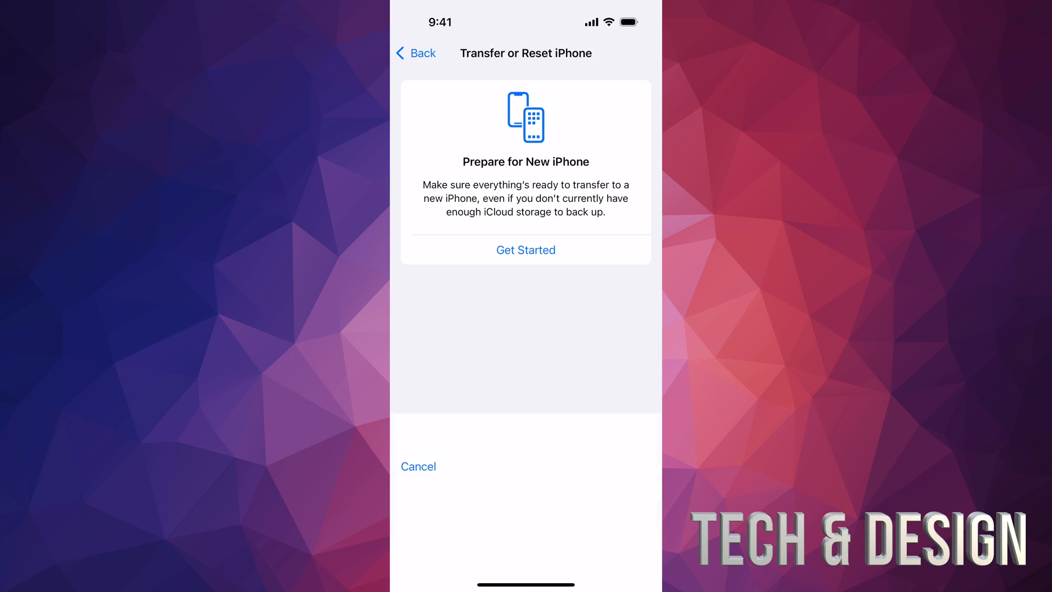
left_click(525, 250)
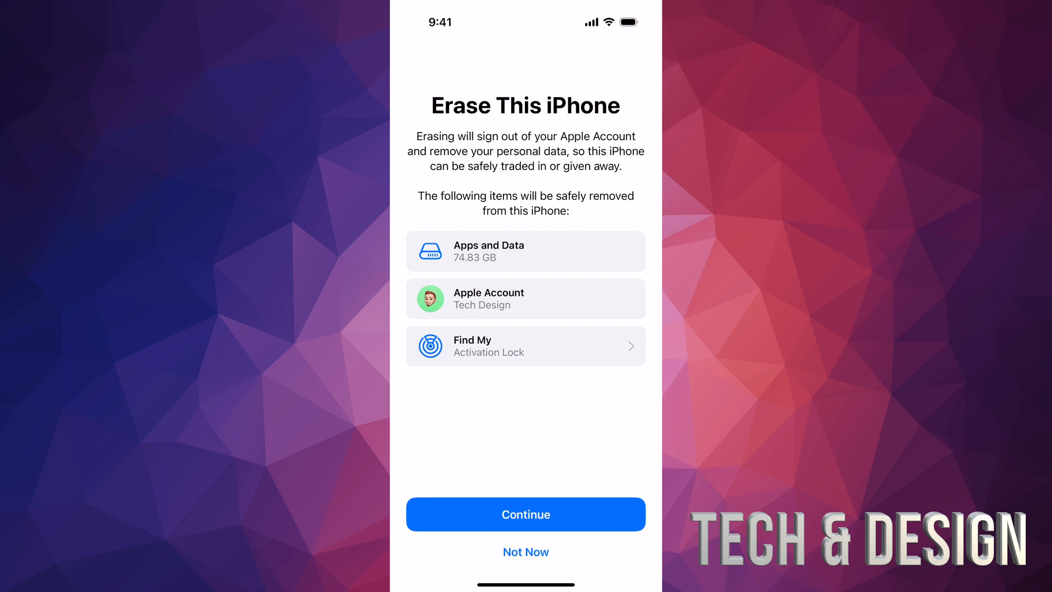
Step: Continue past the erase summary and confirm Erase iPhone, leaving it at the setup language list
left_click(525, 514)
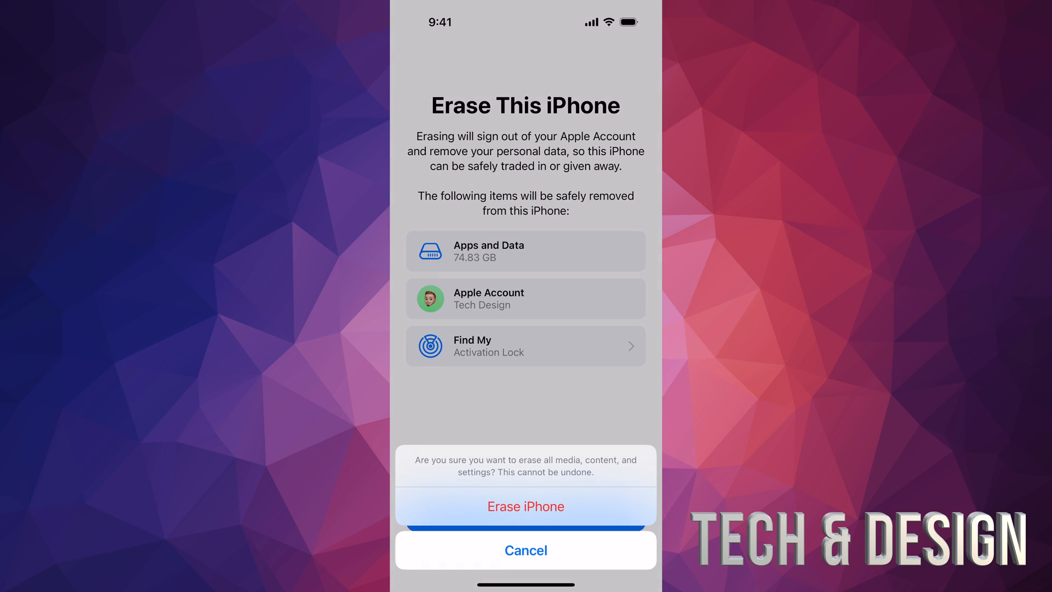
left_click(525, 506)
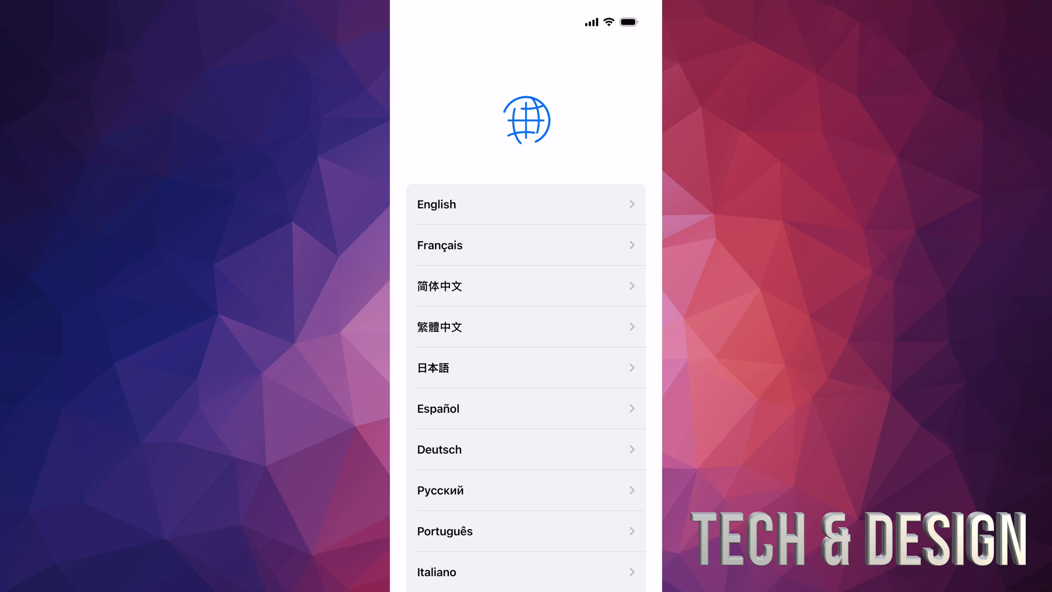
Step: Choose English as the setup language
left_click(436, 204)
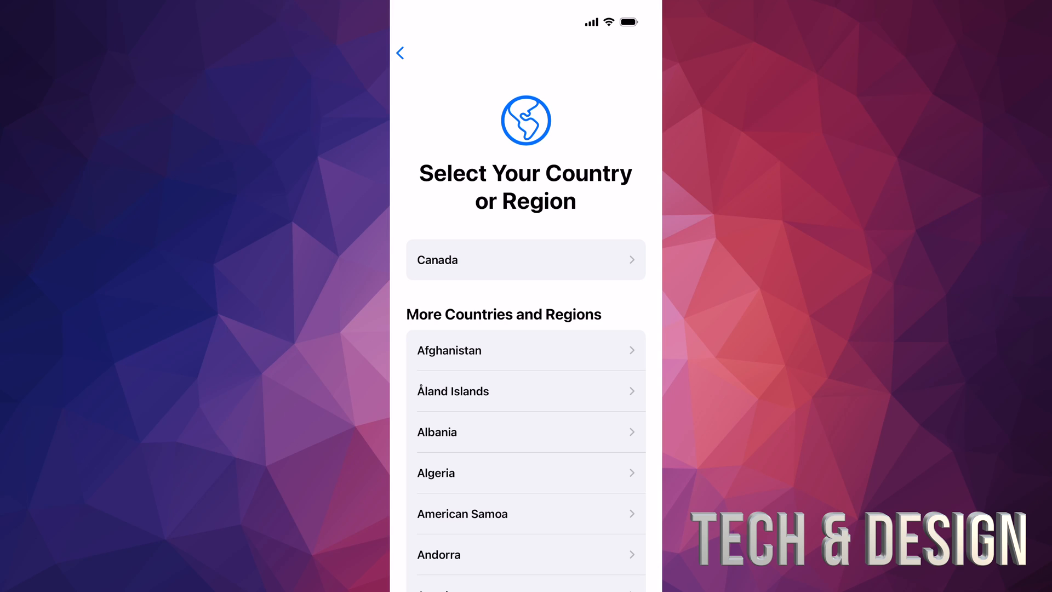
Step: Choose Canada as the country and set Face ID up later
left_click(525, 259)
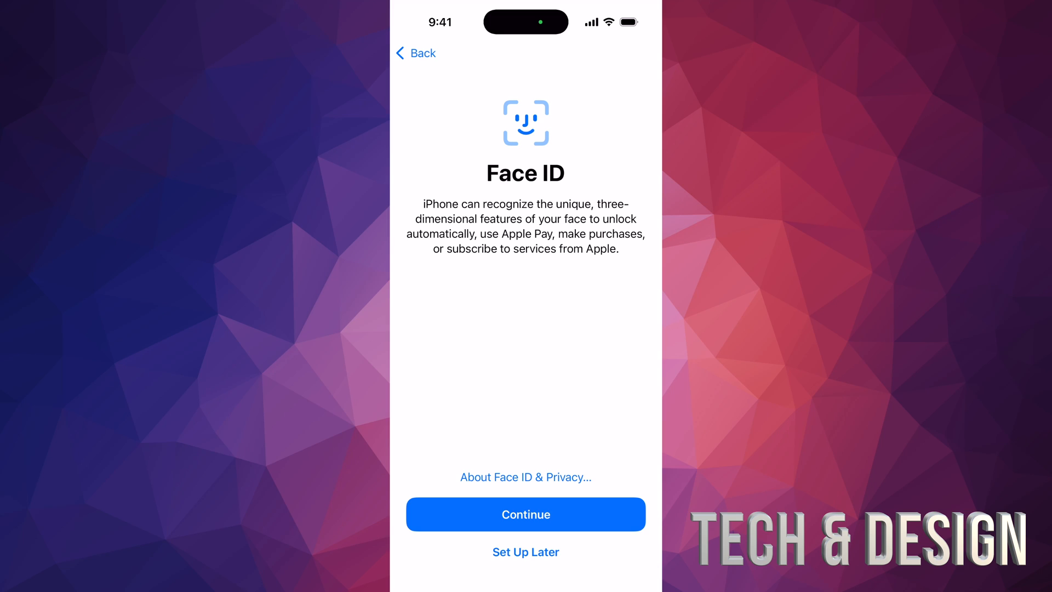
left_click(525, 514)
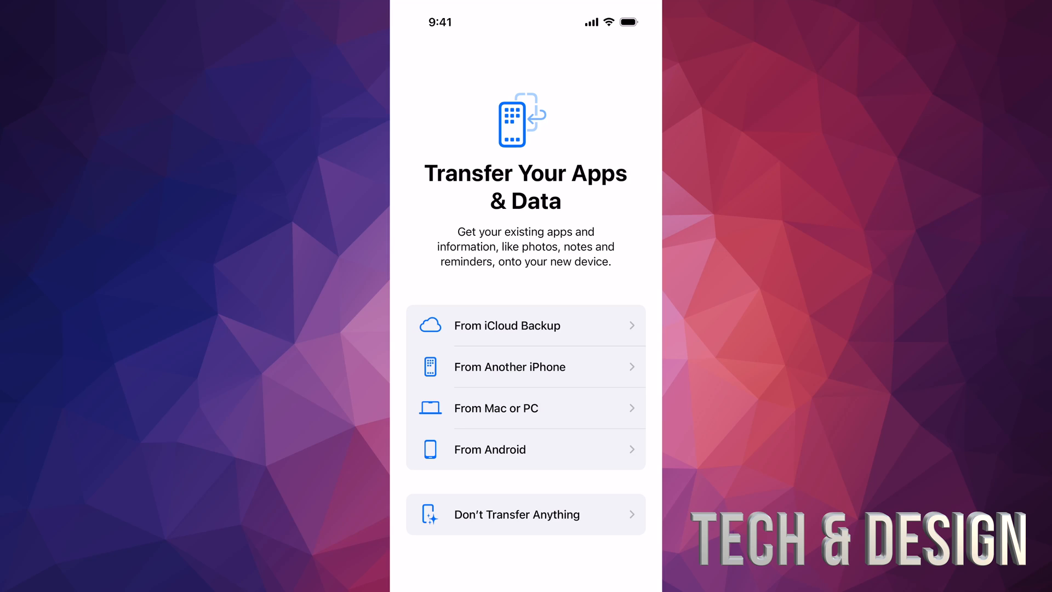
Step: Choose From iCloud Backup, agree to the terms, and select today's backup of this iPhone
left_click(525, 325)
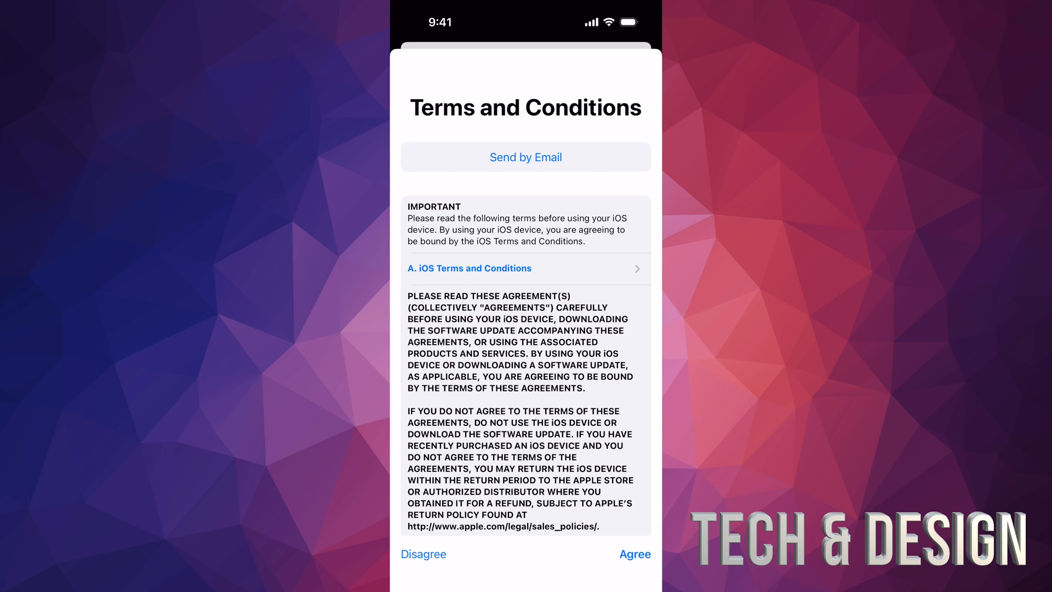
left_click(633, 554)
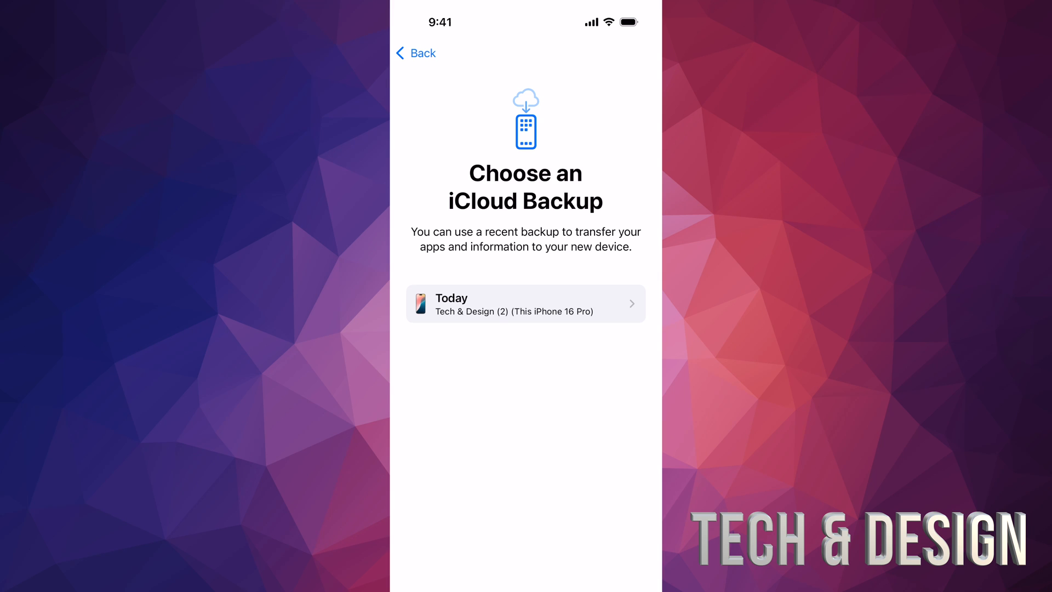
left_click(525, 303)
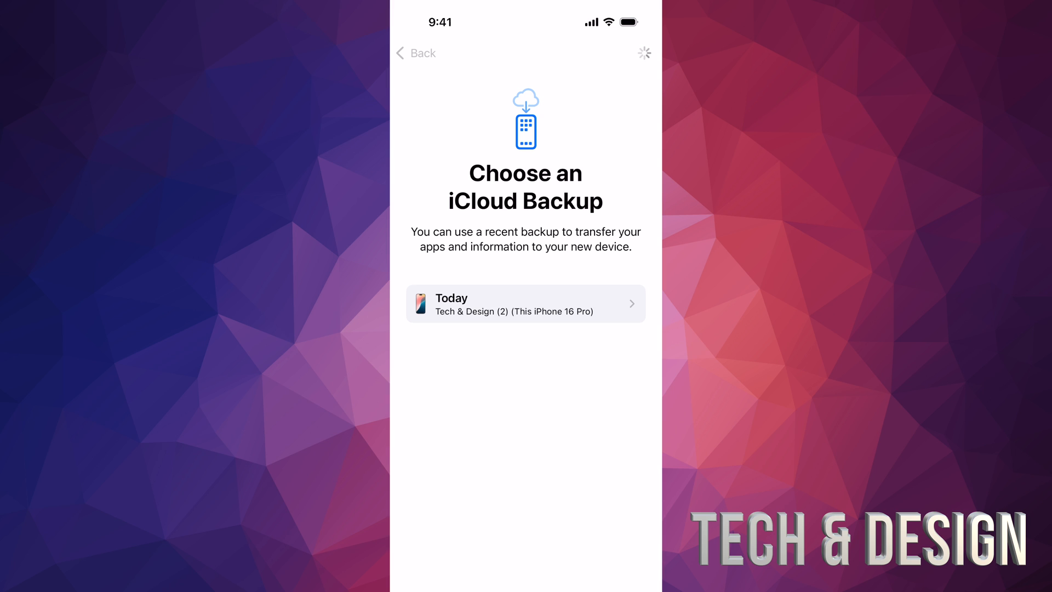
left_click(525, 303)
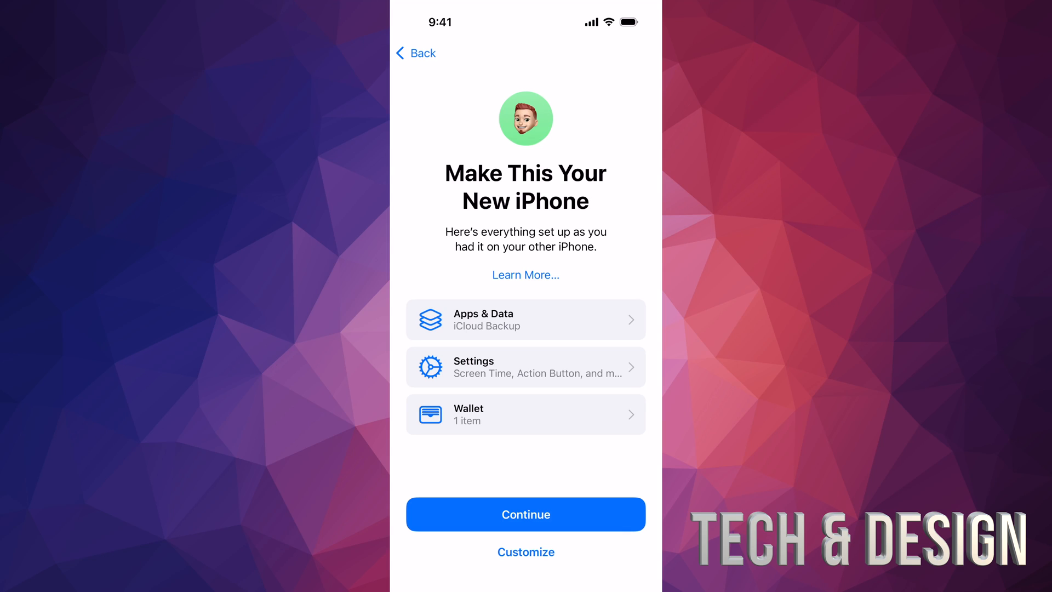
Step: Accept the transferred setup and continue through analytics, Apple Intelligence (later), Camera Control, Siri and Emergency SOS
left_click(525, 514)
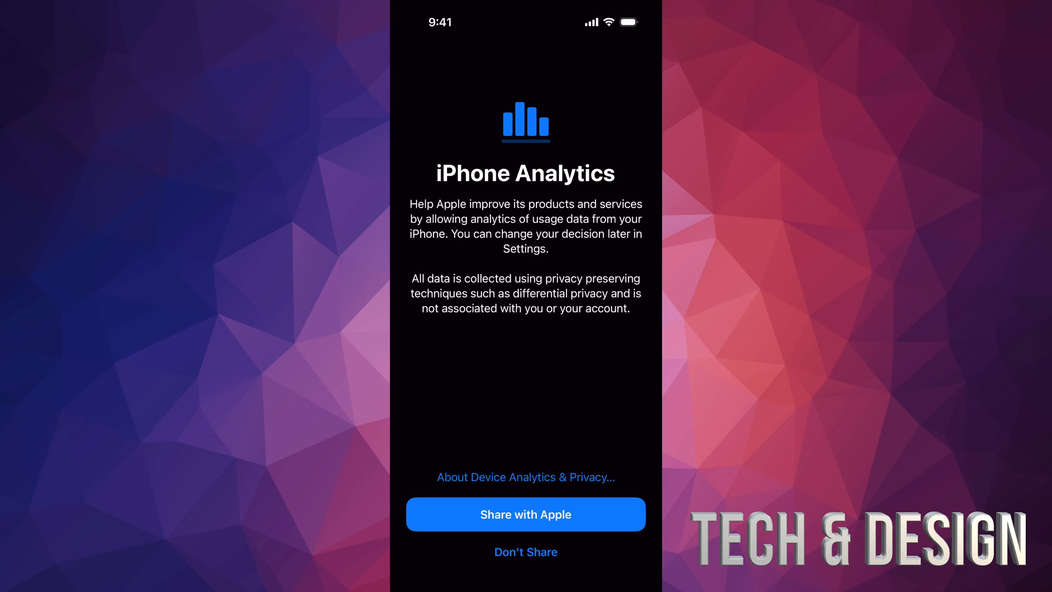
left_click(525, 513)
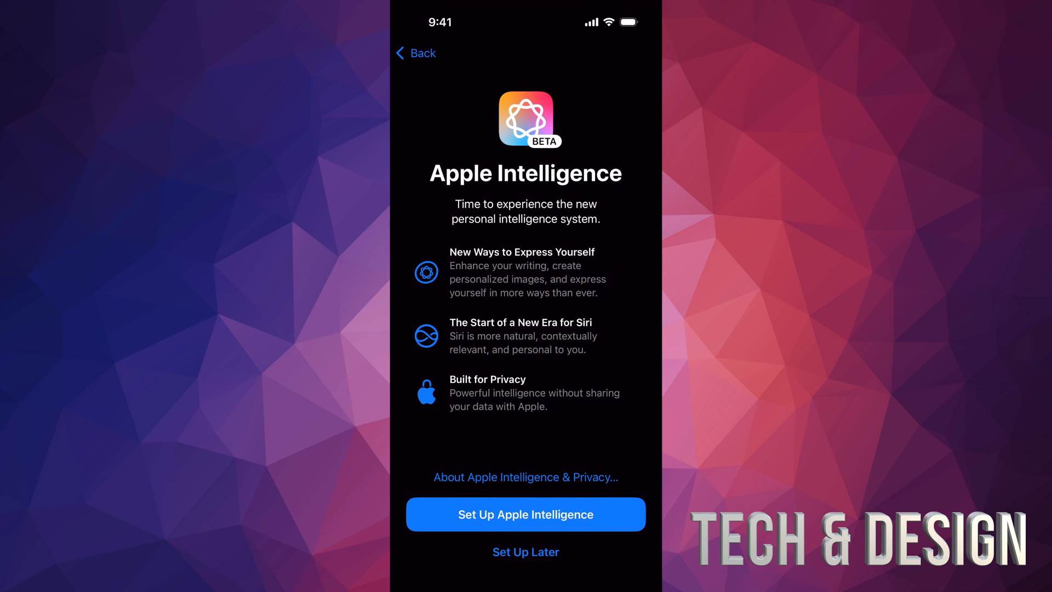
left_click(525, 514)
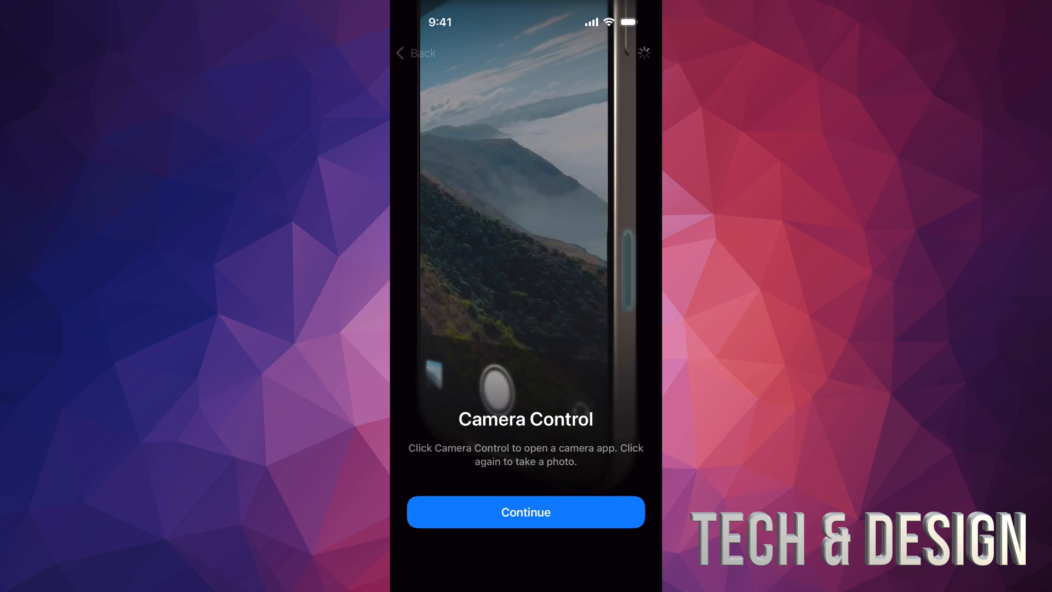
left_click(525, 512)
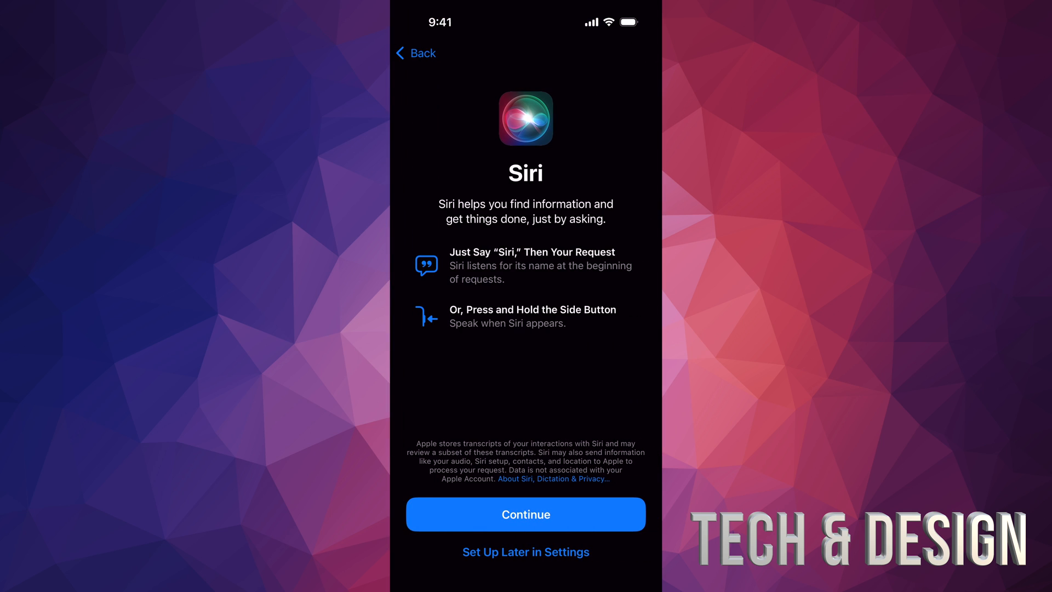
left_click(525, 514)
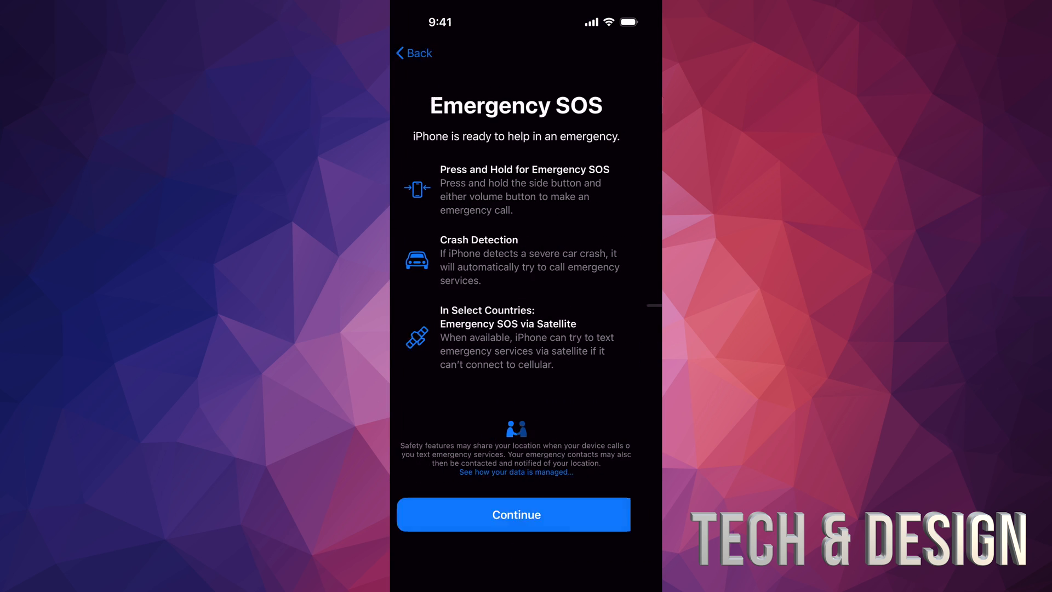
left_click(512, 515)
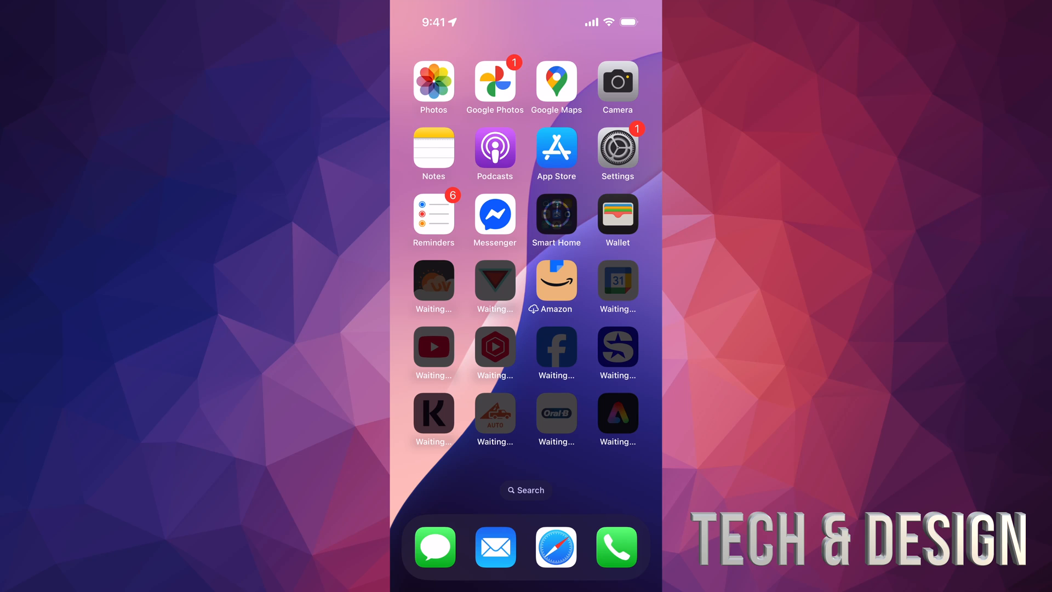
Step: Swipe across the Home Screen while restored apps show Waiting and download
scroll("left", 3)
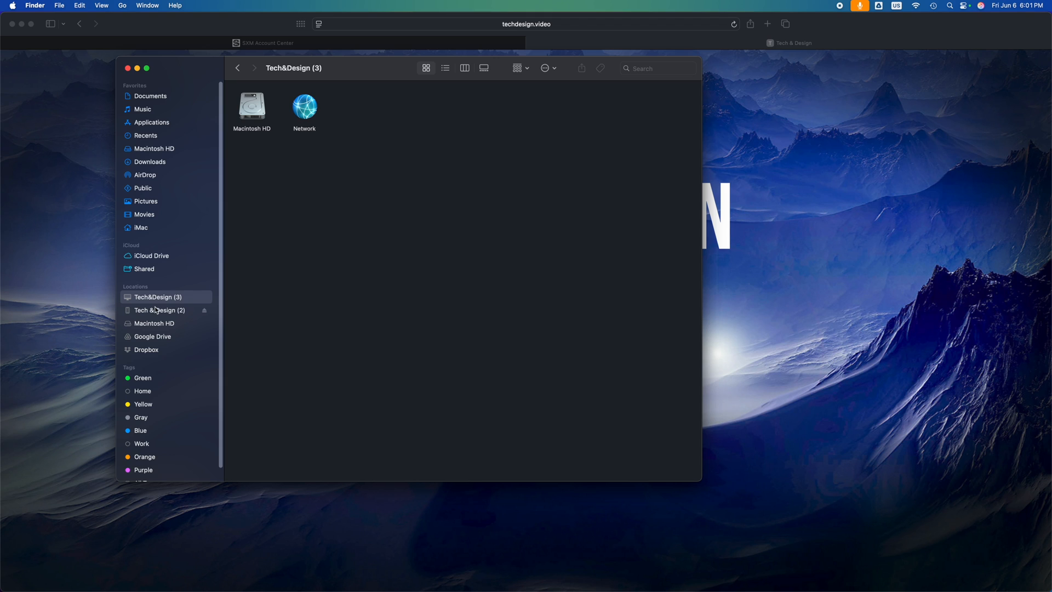
mouse_move(165, 306)
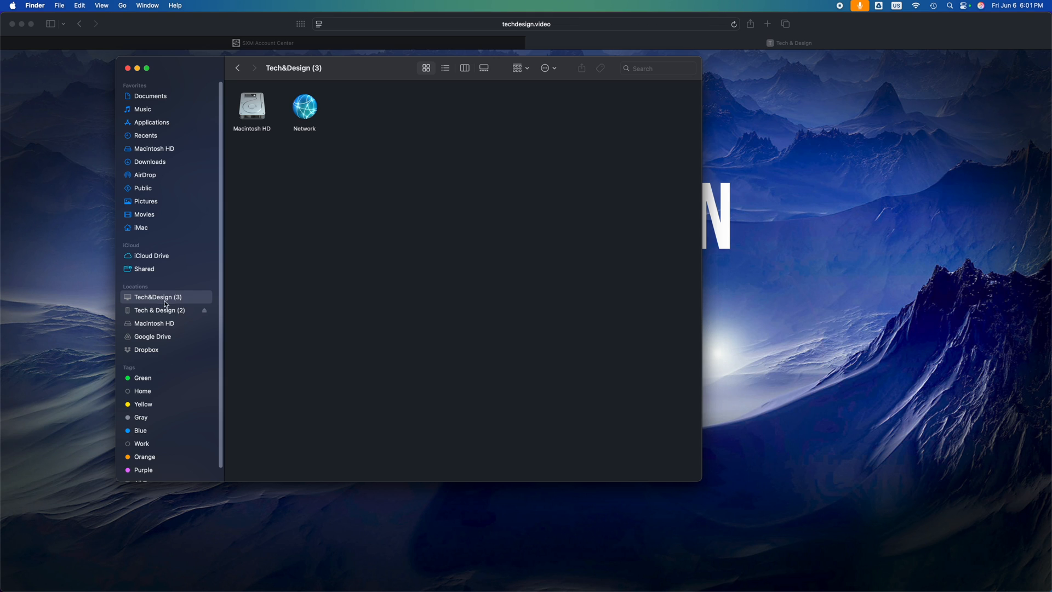
Step: Select Tech&Design (3) locations and the iPhone Tech & Design (2) to show its General pane with iOS 18.5
left_click(158, 309)
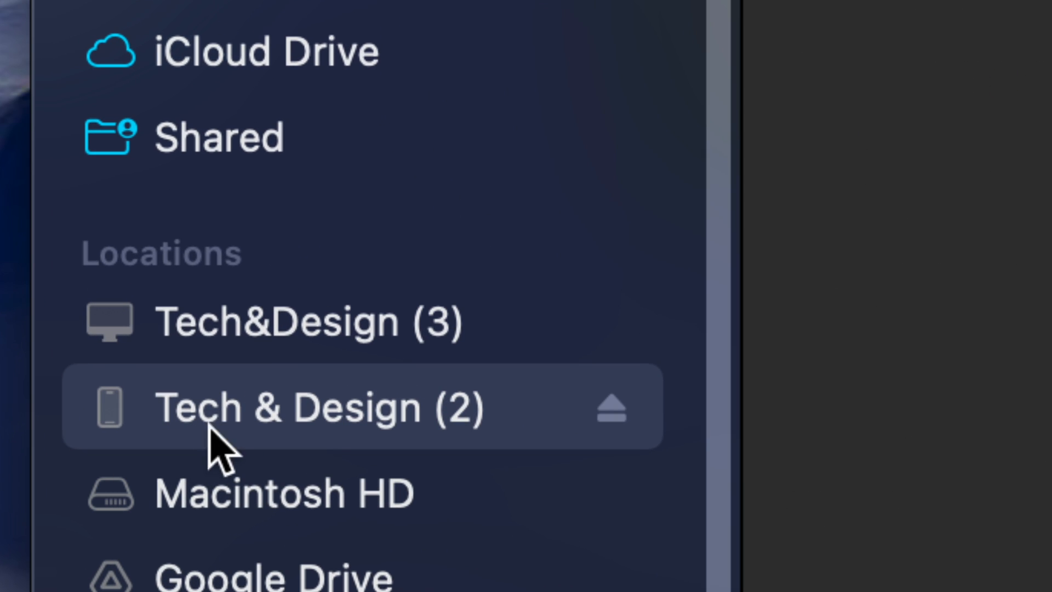
left_click(368, 417)
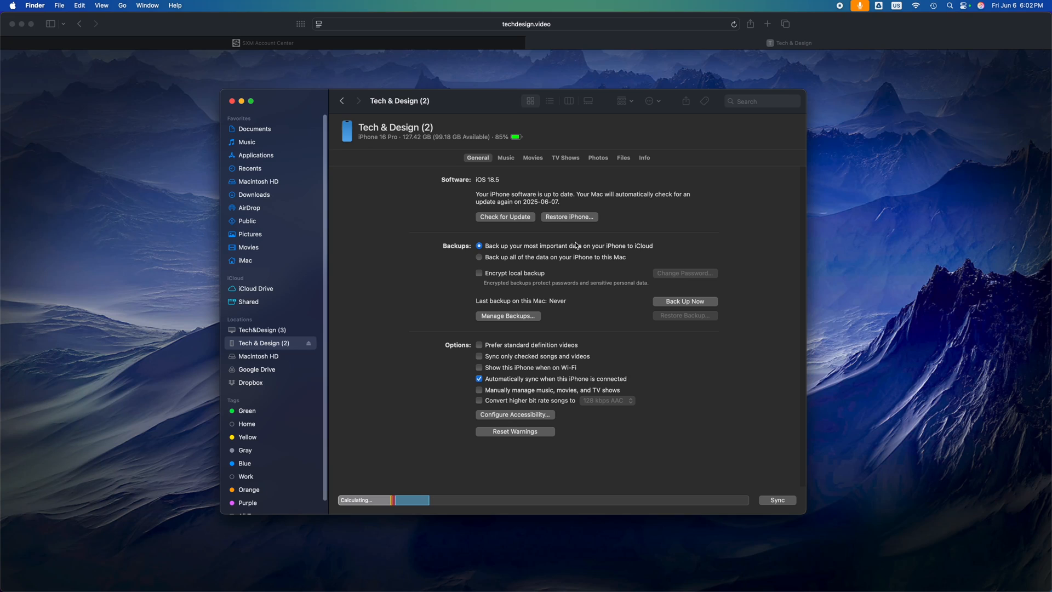
mouse_move(642, 228)
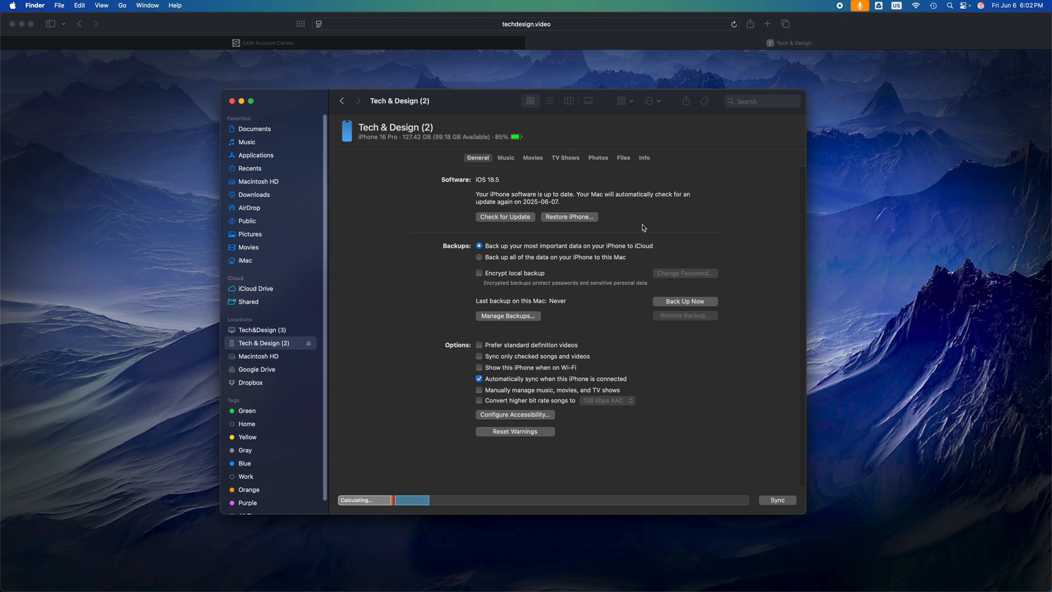